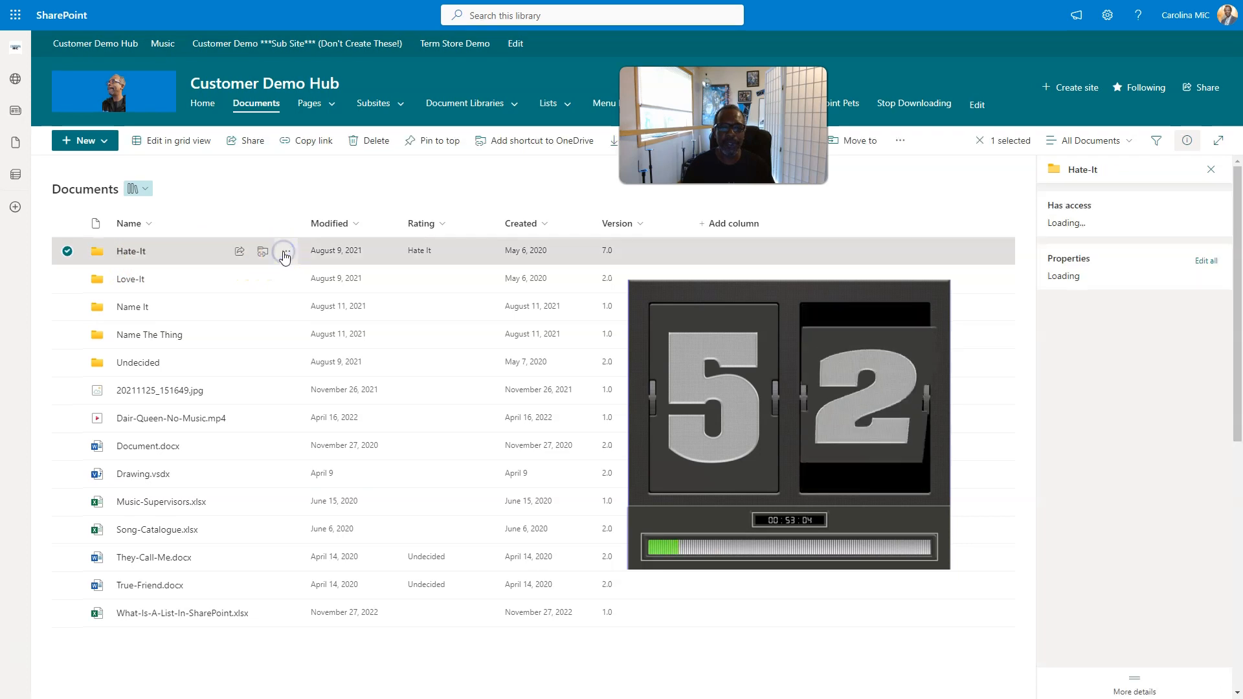
# - Recolor the Hate-It folder red via Folder color, then deselect it
pyautogui.click(285, 251)
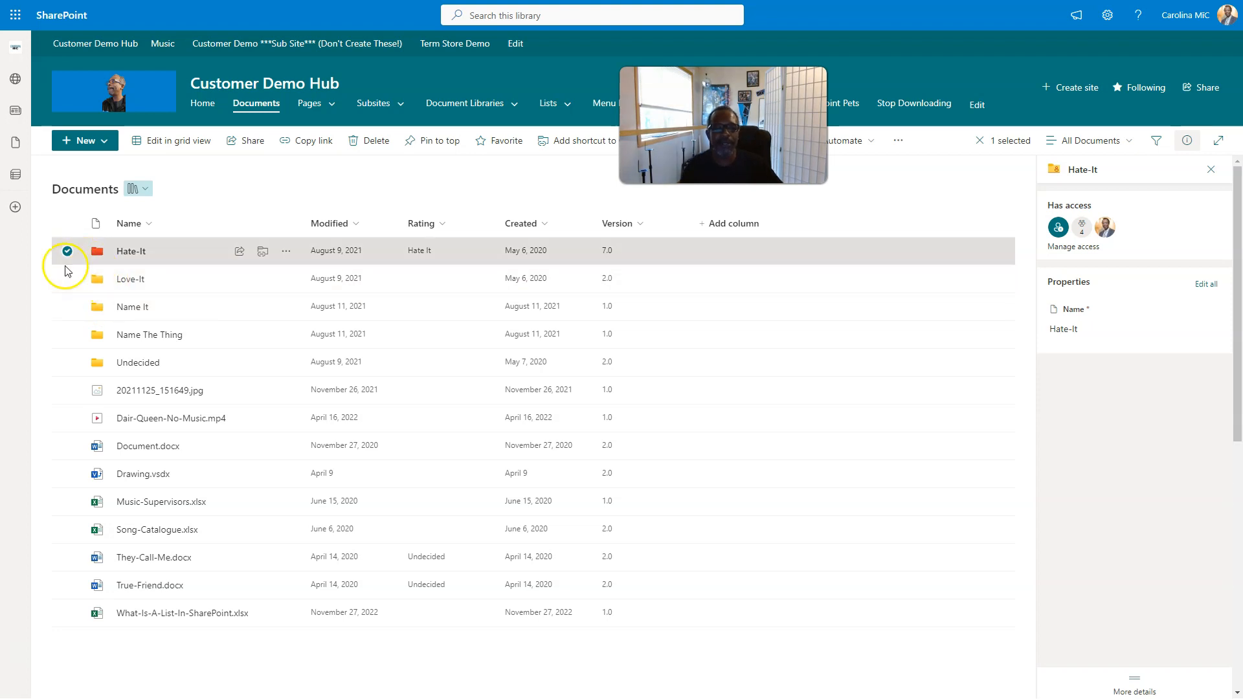
pyautogui.click(69, 251)
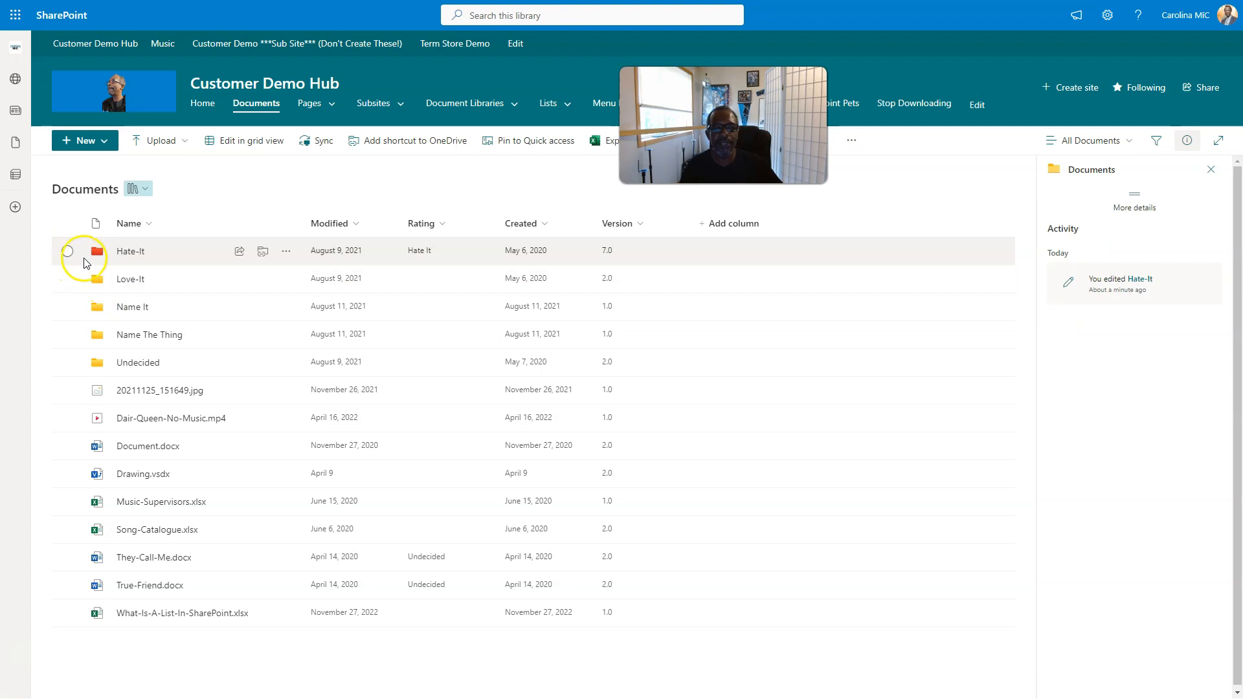
pyautogui.moveTo(123, 272)
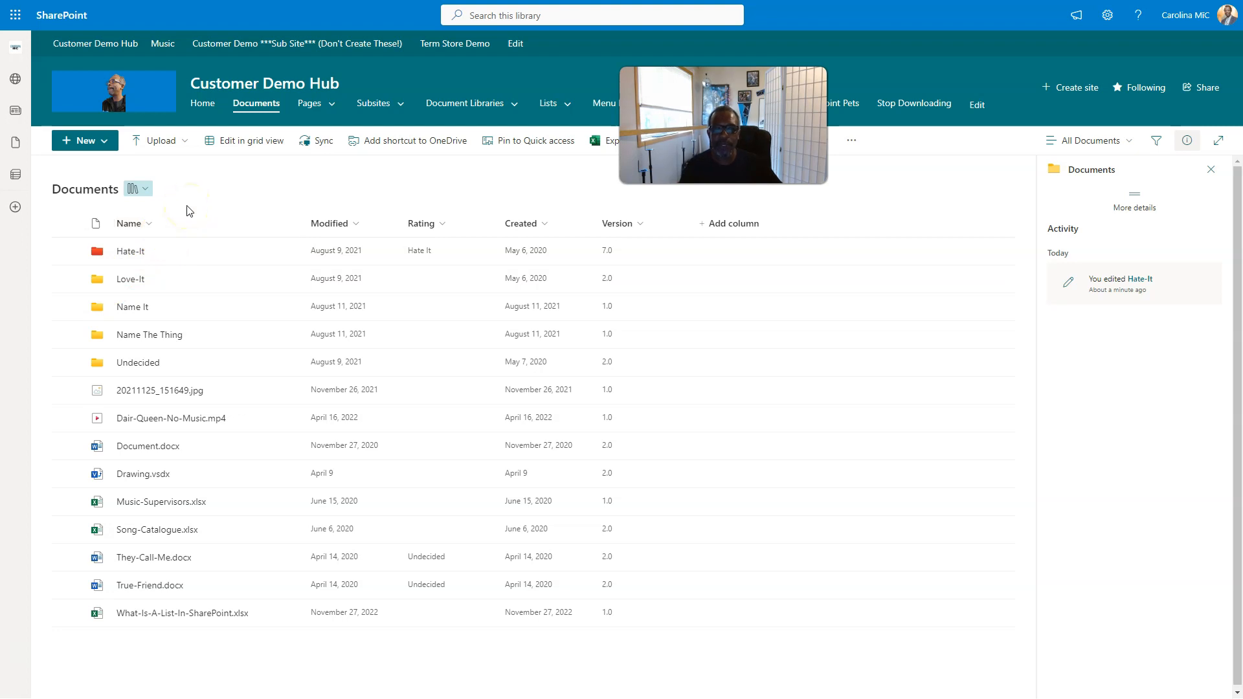
pyautogui.moveTo(160, 293)
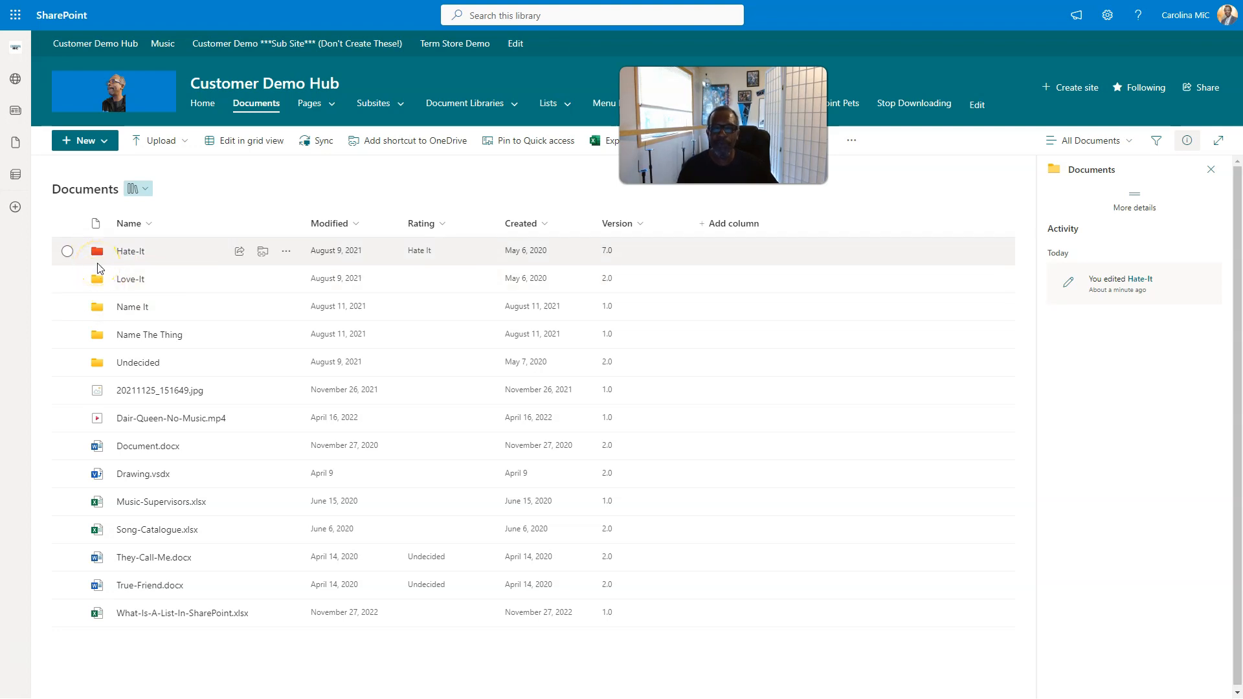
pyautogui.moveTo(167, 280)
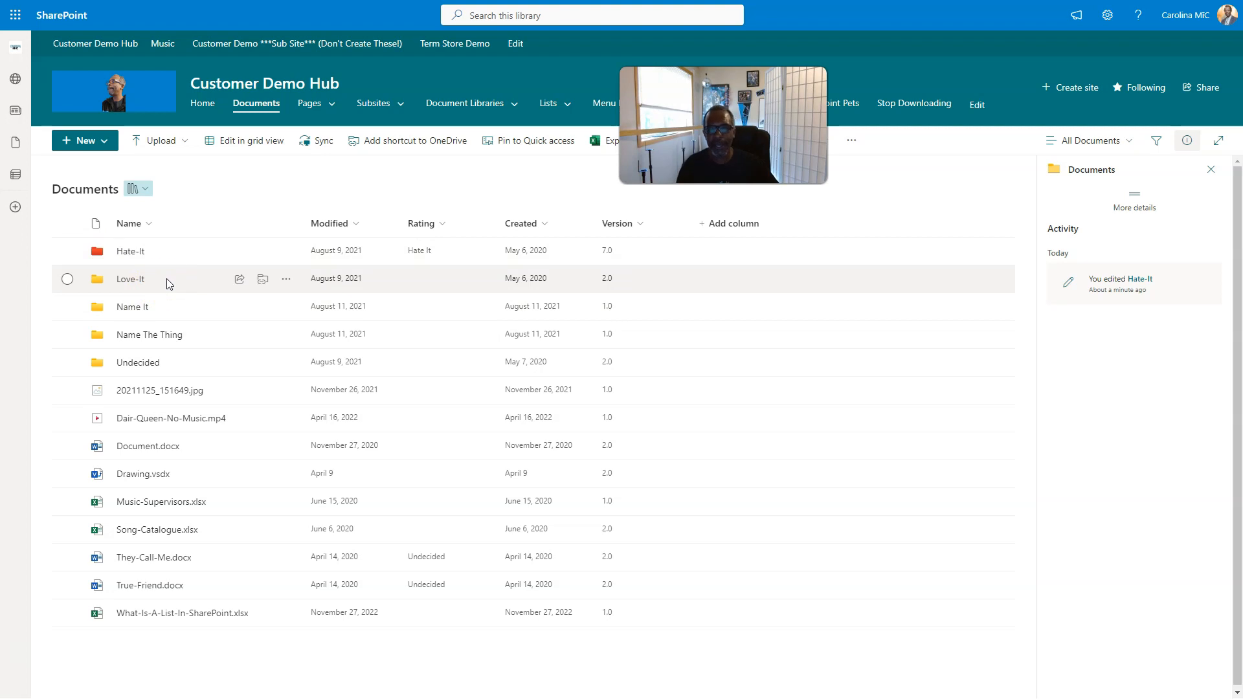
pyautogui.moveTo(162, 309)
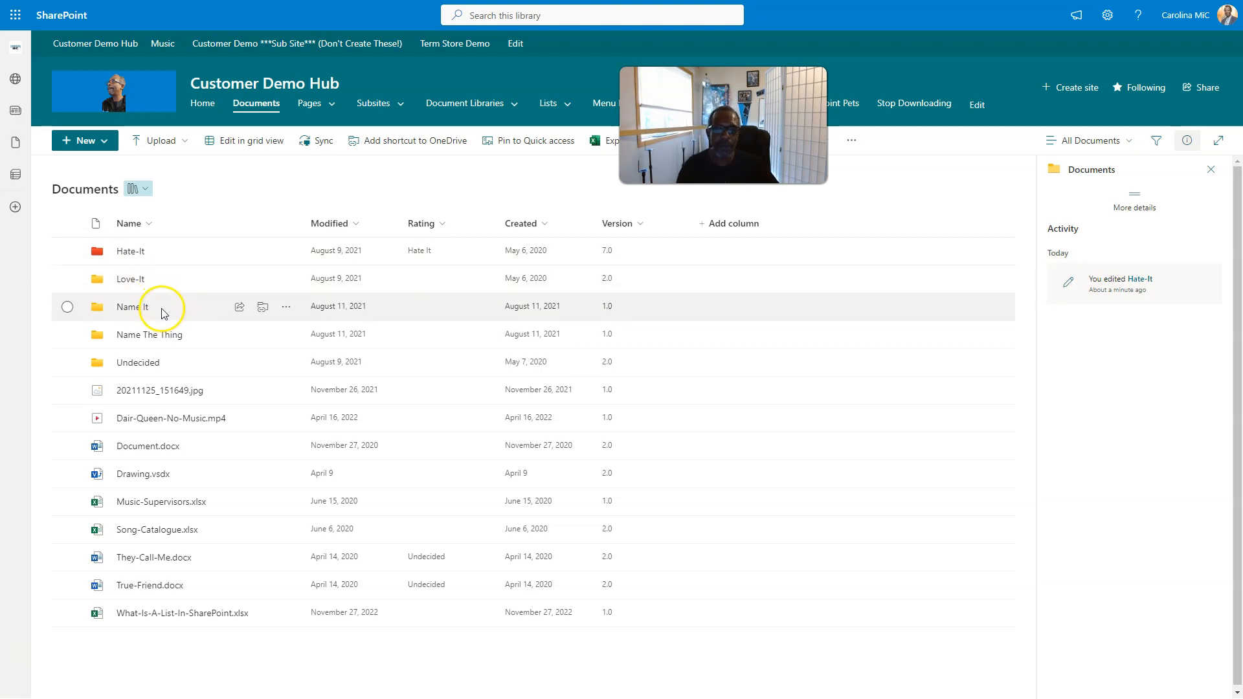
pyautogui.moveTo(149, 269)
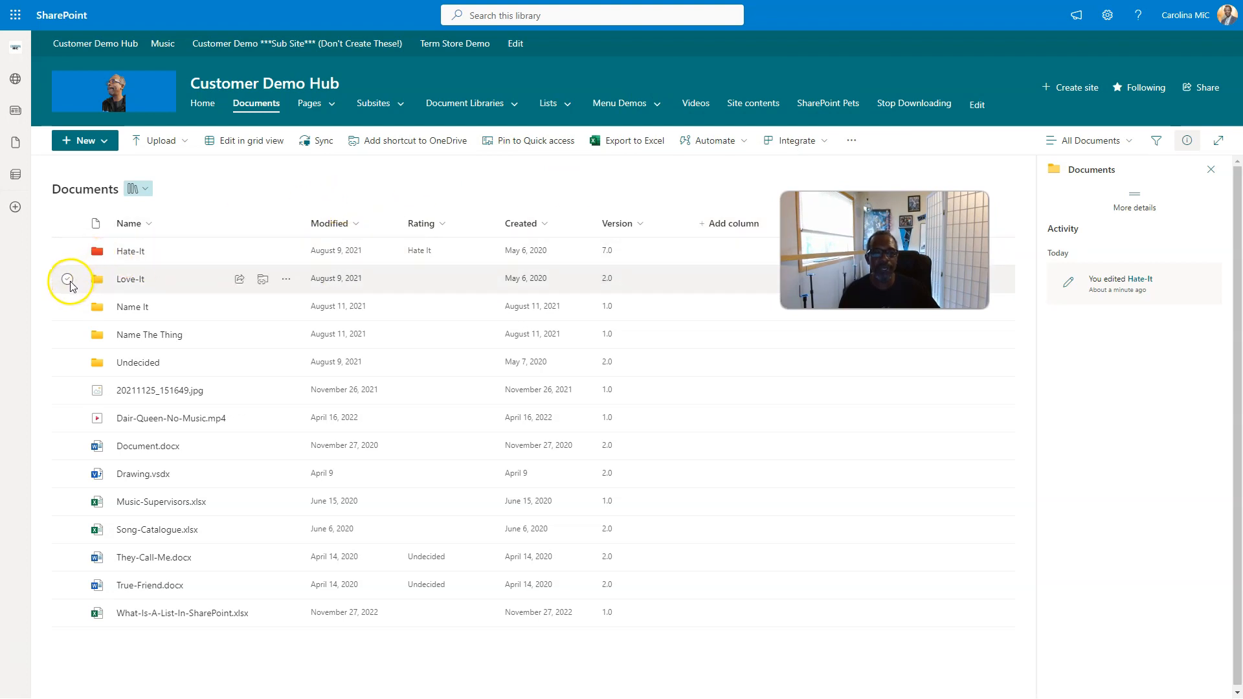
# - Select the Love-It folder and show its extra actions from the command-bar overflow
pyautogui.click(67, 279)
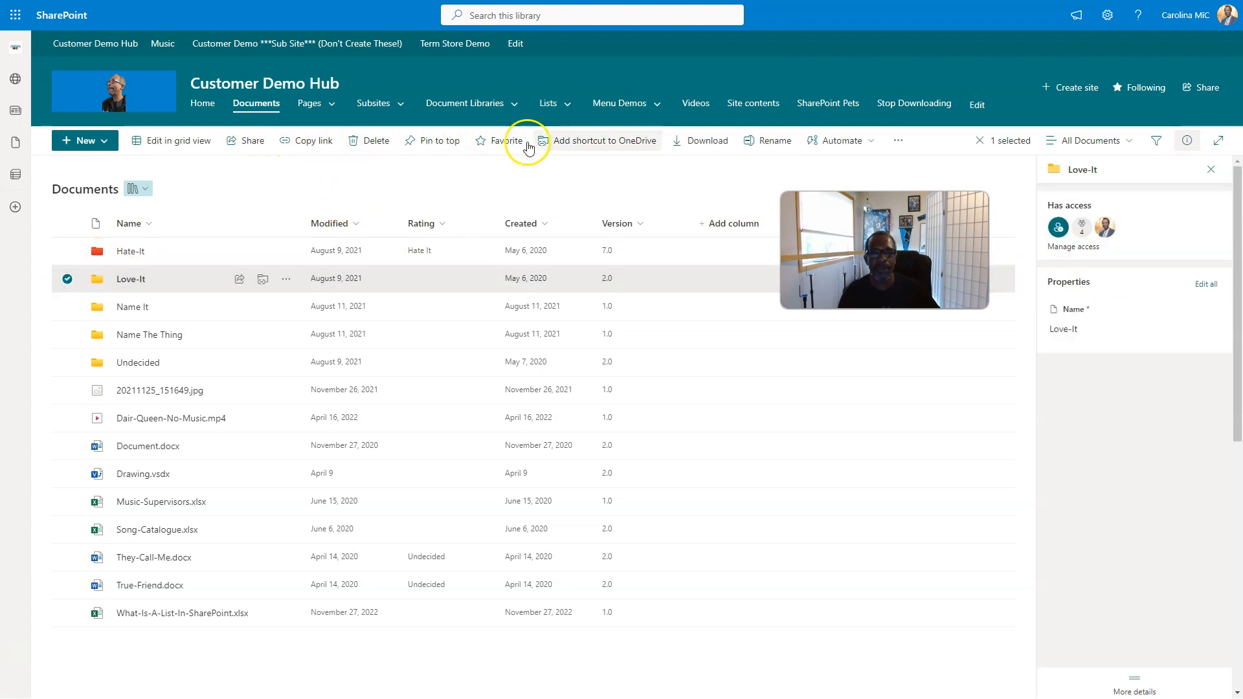
pyautogui.click(897, 141)
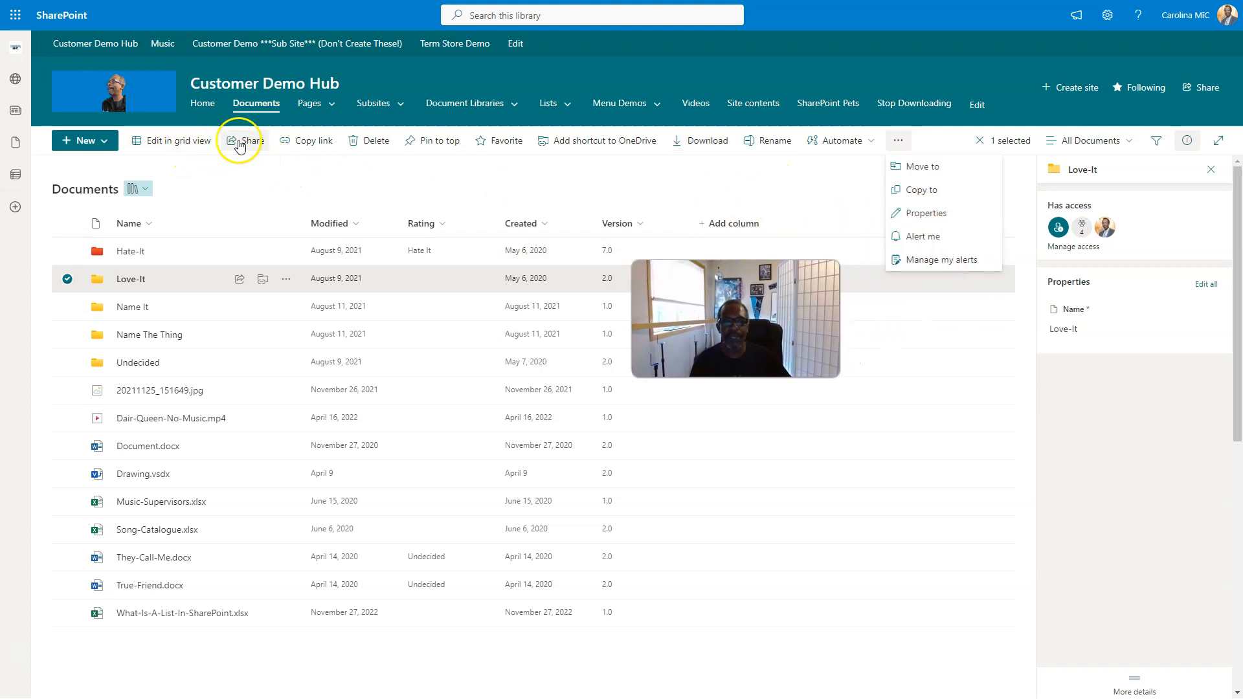
pyautogui.moveTo(622, 142)
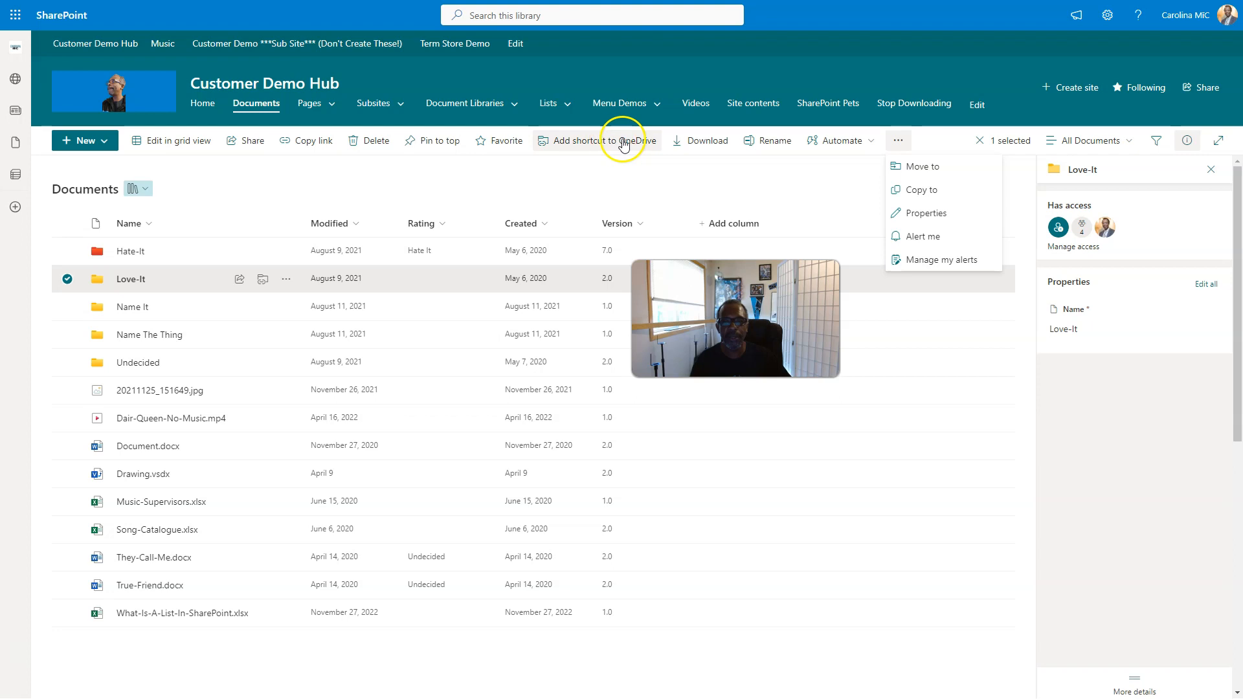
pyautogui.moveTo(326, 293)
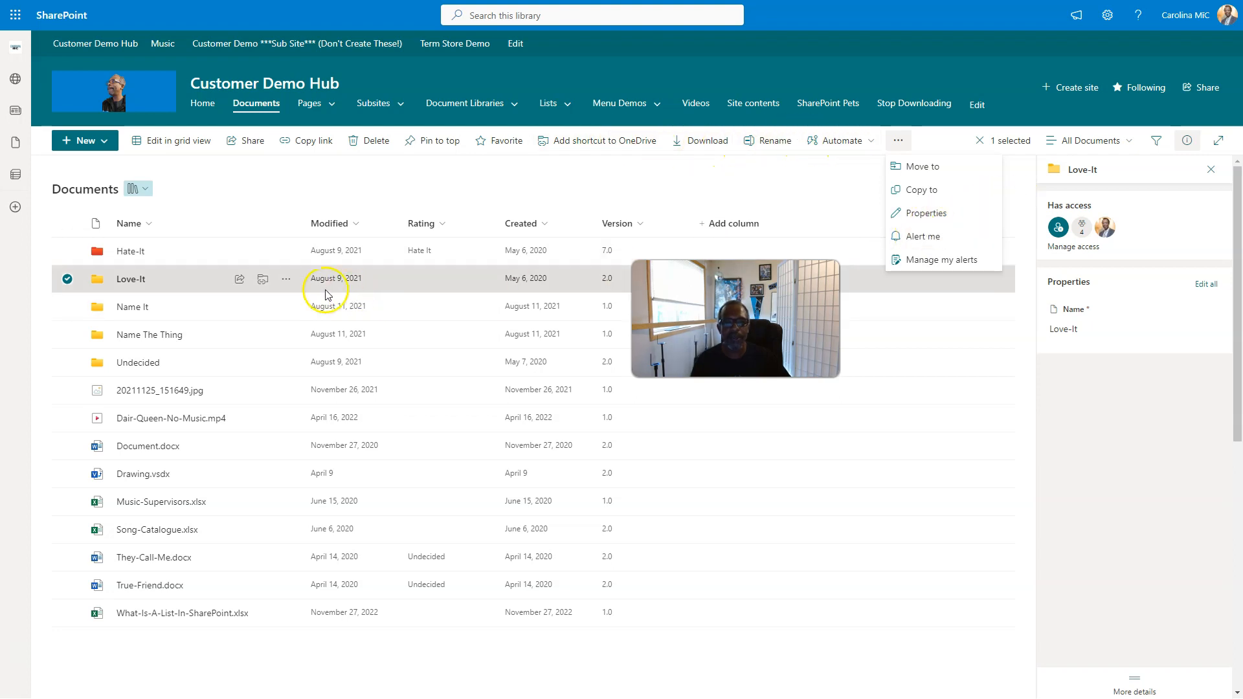